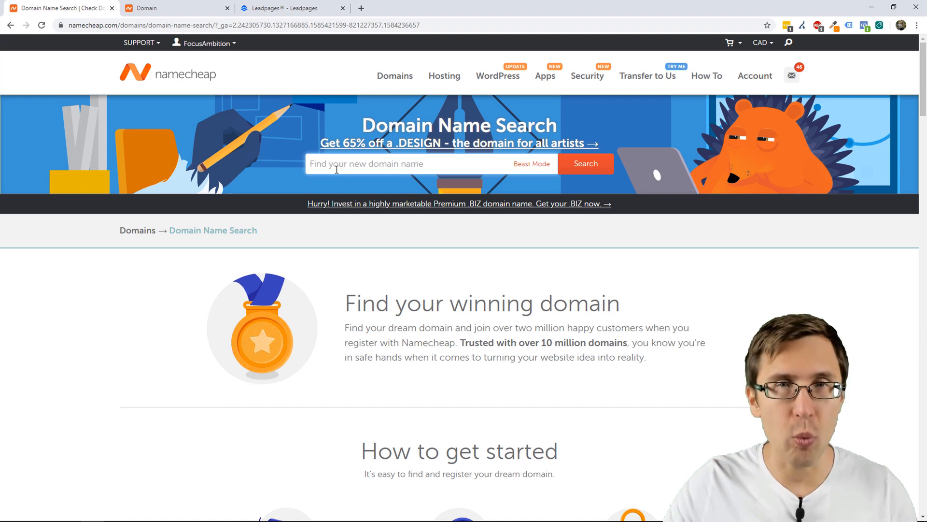
Select the freedom-lifestyle.live domain name in Namecheap and return to Leadpages.
click(169, 8)
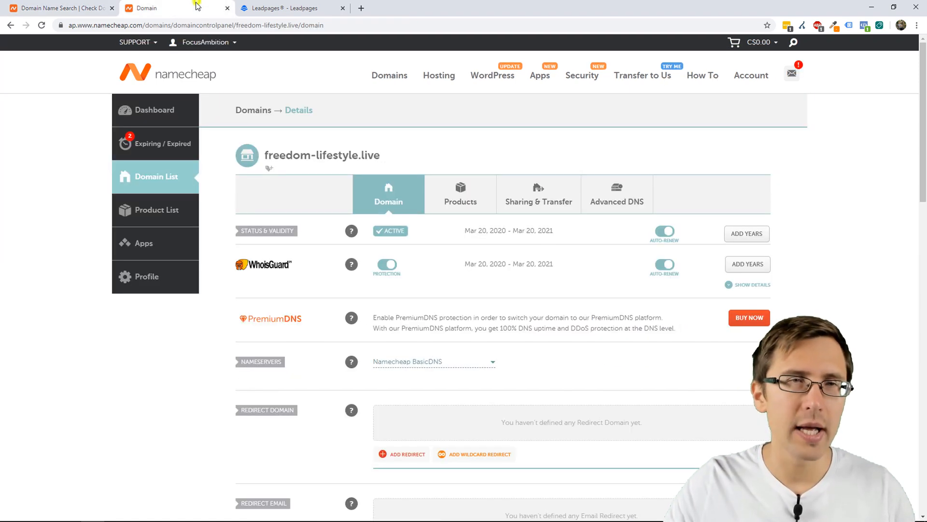
double_click(323, 154)
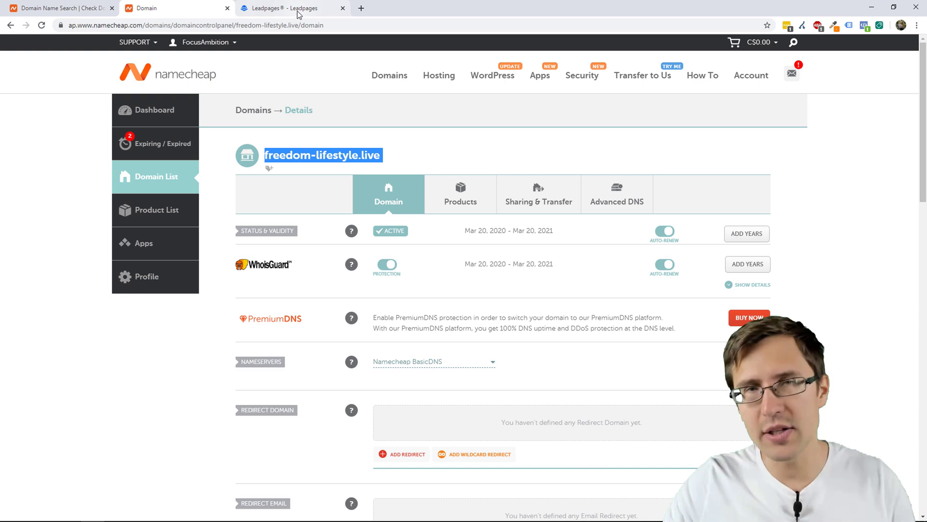
click(290, 8)
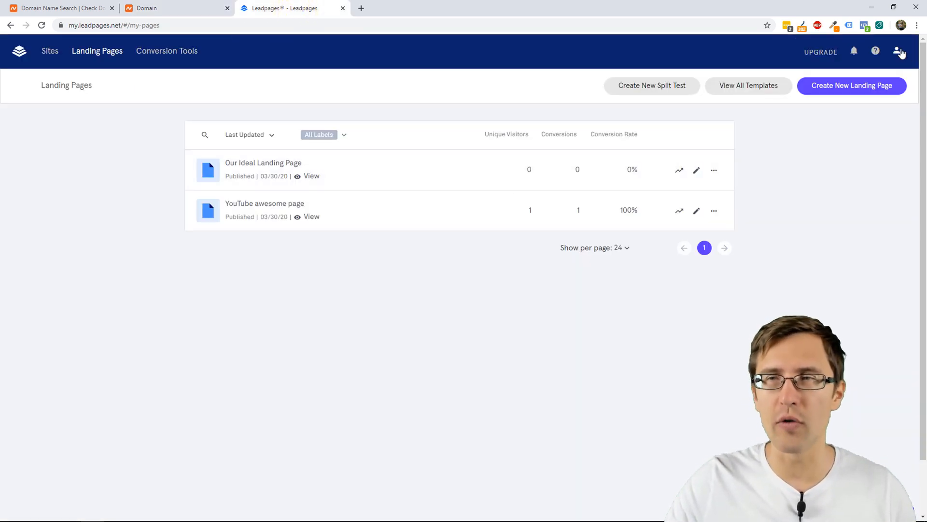
Go to Domains from the account menu, listing ivan-mana.lpages.co as connected.
click(910, 51)
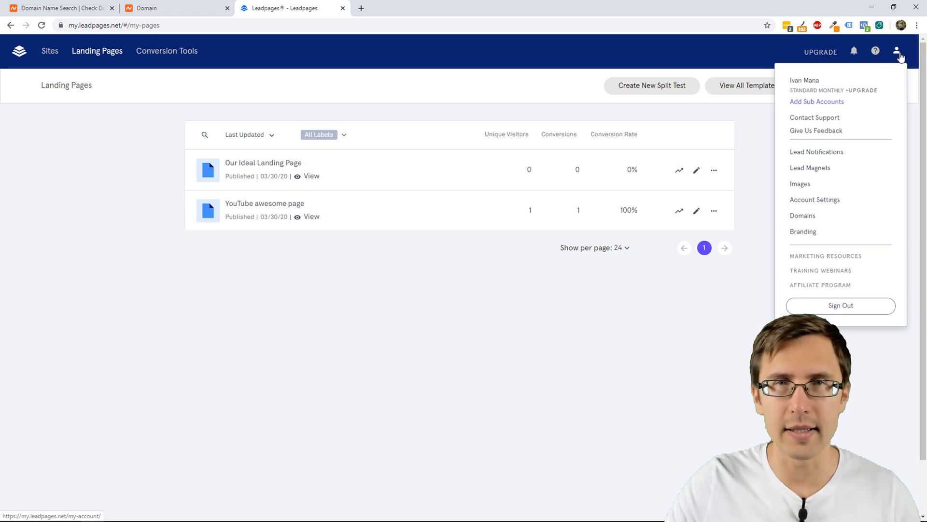
mouse_move(802, 216)
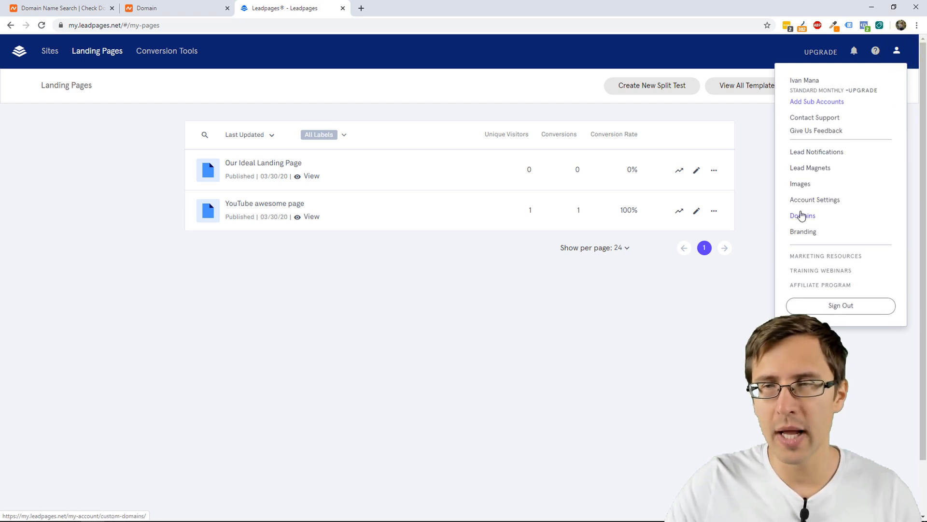
click(802, 216)
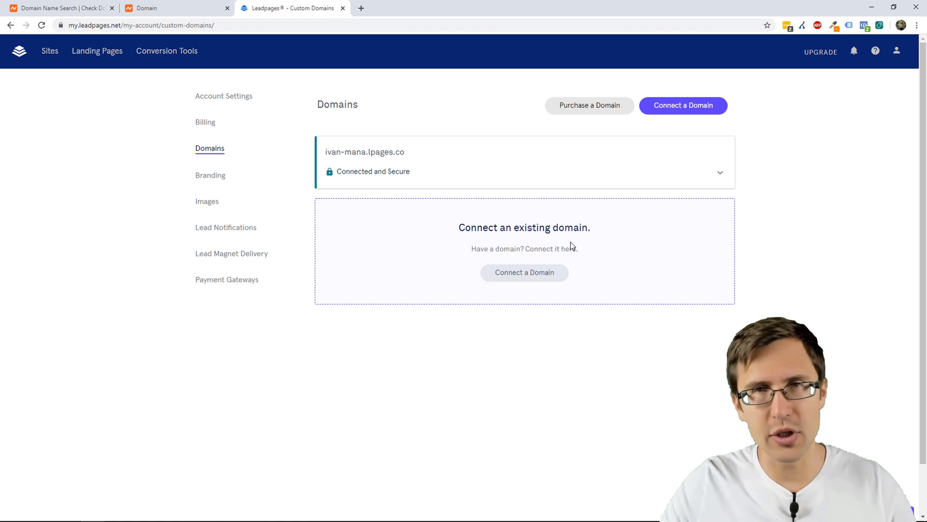
mouse_move(549, 244)
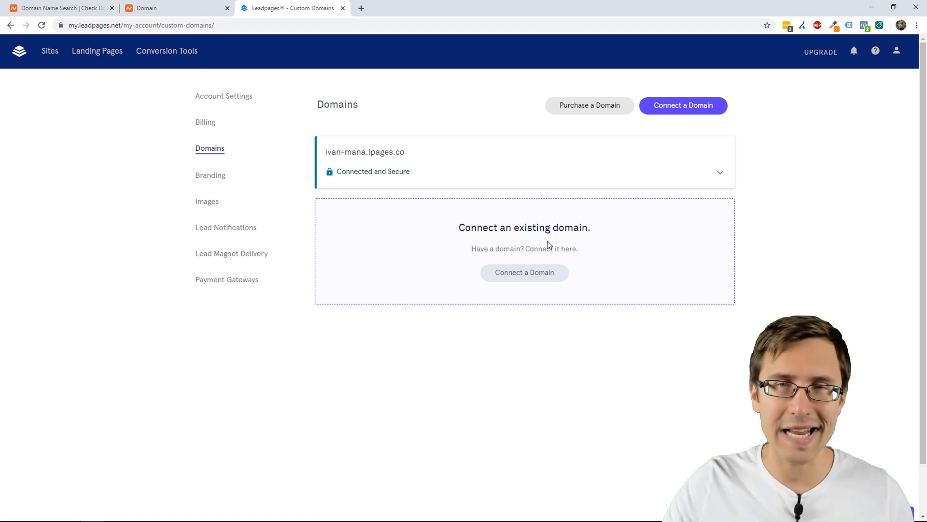
mouse_move(588, 114)
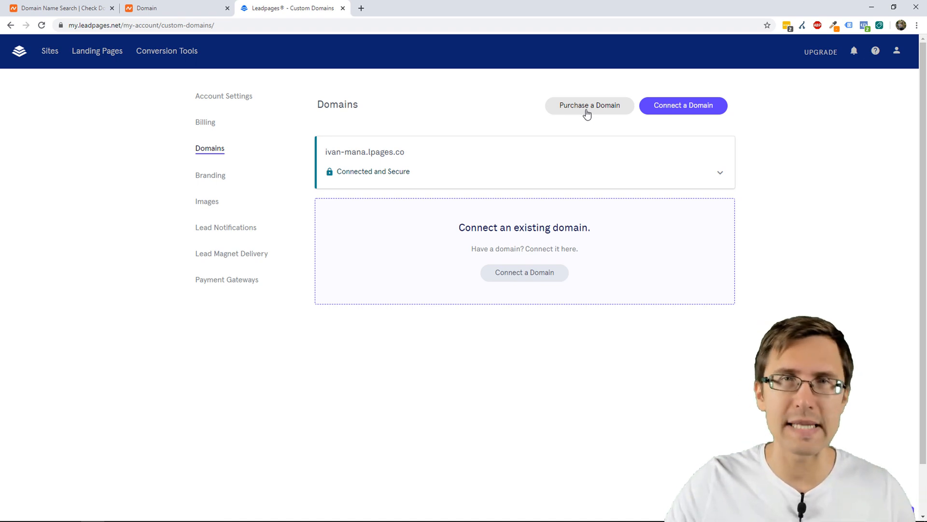
mouse_move(689, 116)
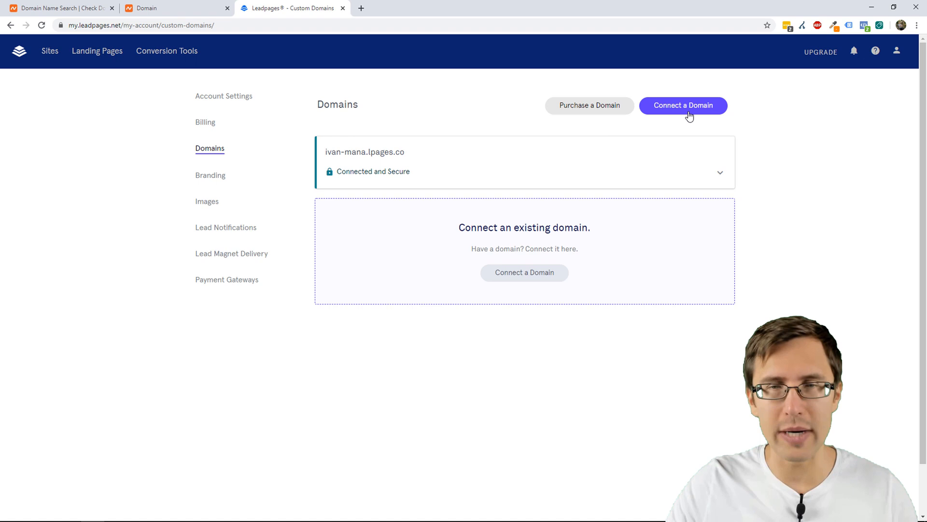
click(684, 105)
text(freedom-lifestyle.live)
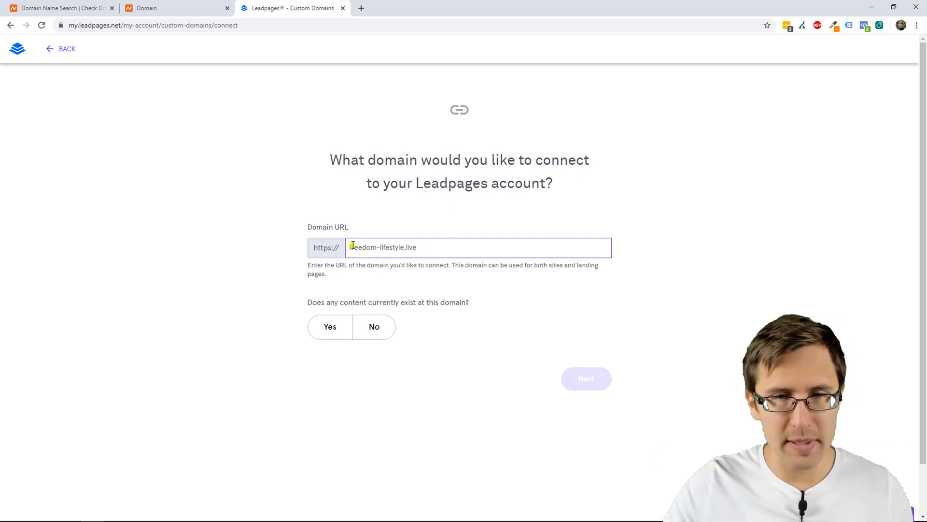
text(www.)
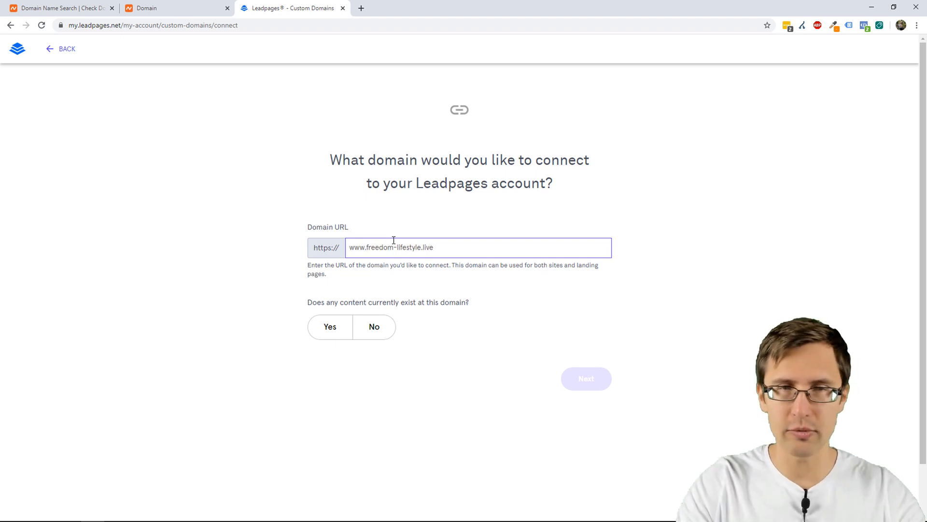
text(blog.freedom-lifestyle.live)
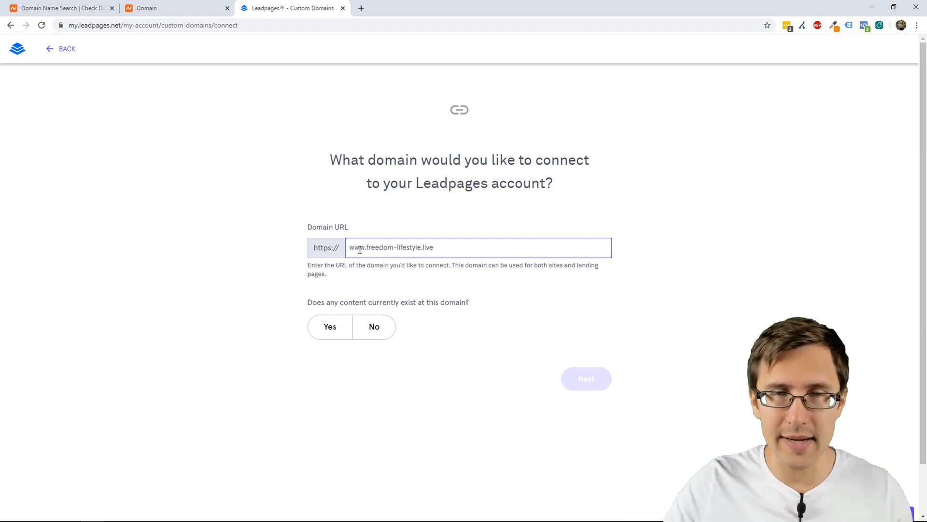
double_click(357, 247)
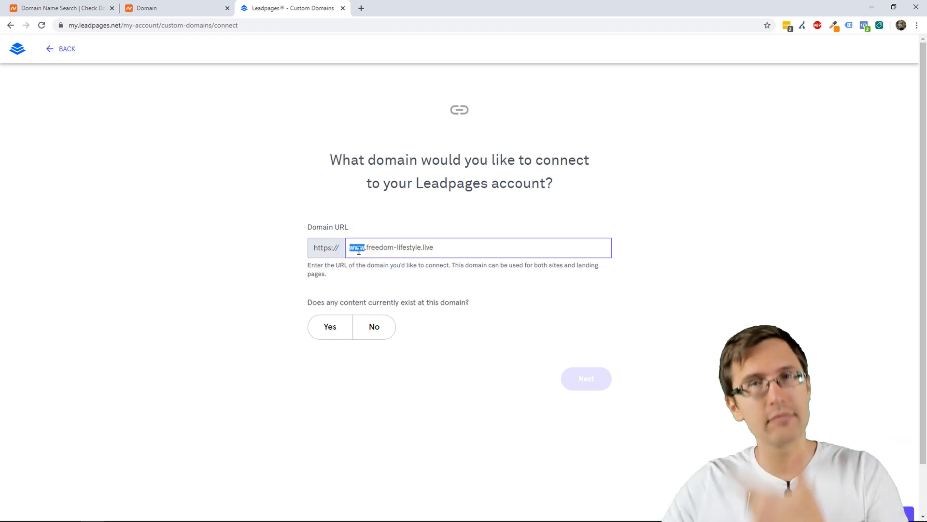
click(374, 327)
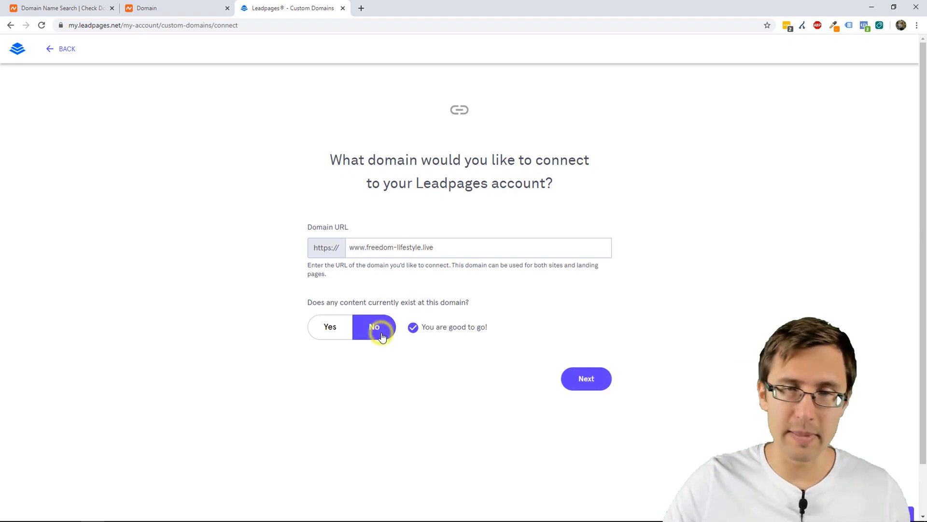
click(585, 378)
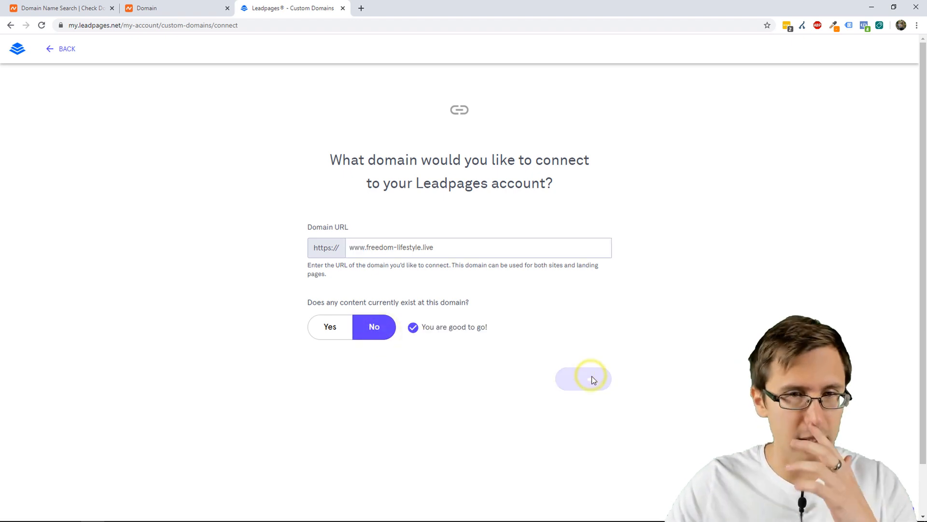
click(584, 379)
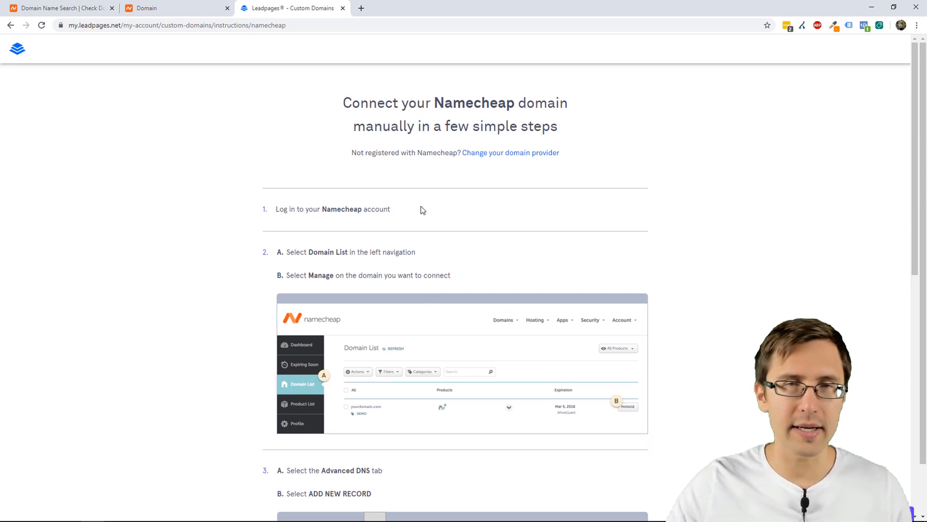
mouse_move(391, 153)
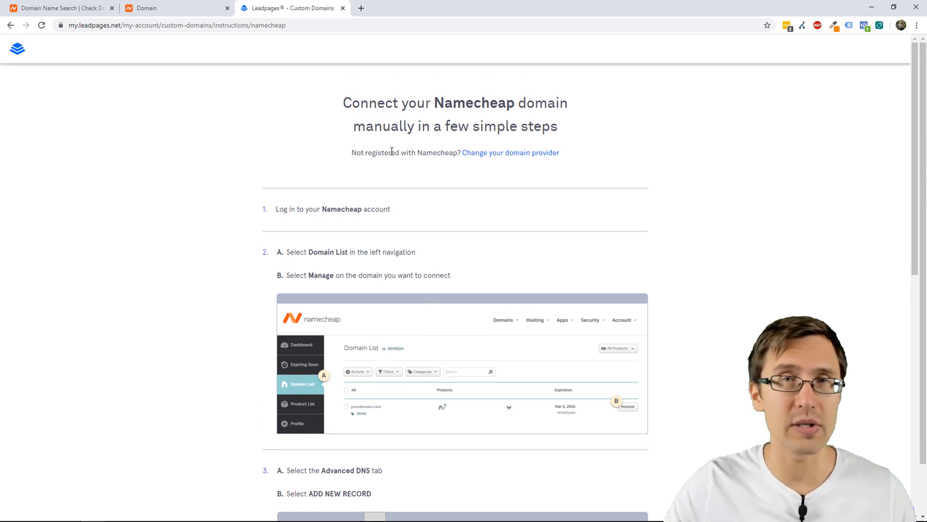
mouse_move(370, 223)
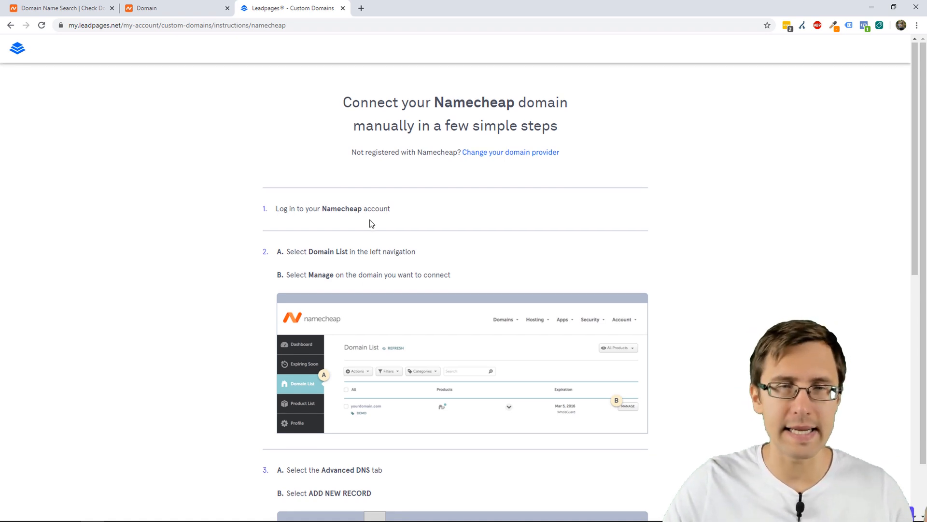
Scroll the Namecheap instructions down to the www CNAME record step.
scroll(down, 3)
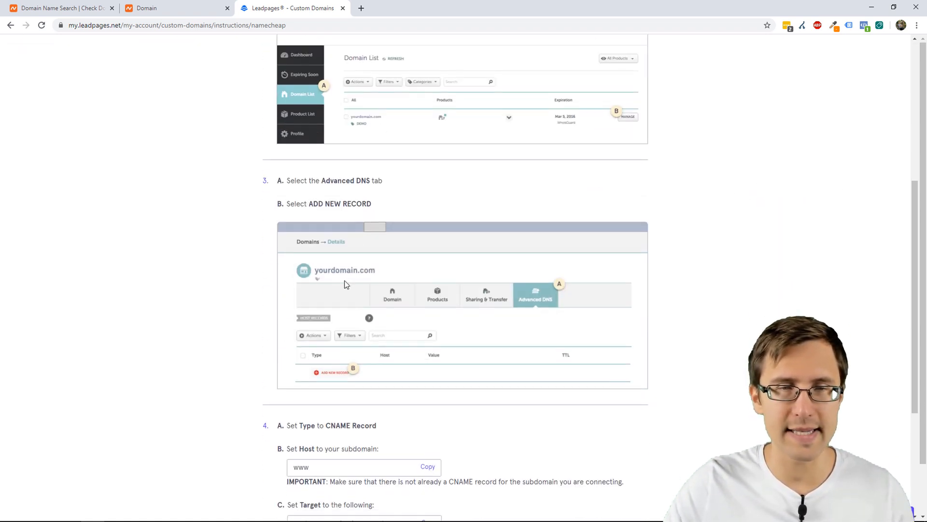
scroll(down, 3)
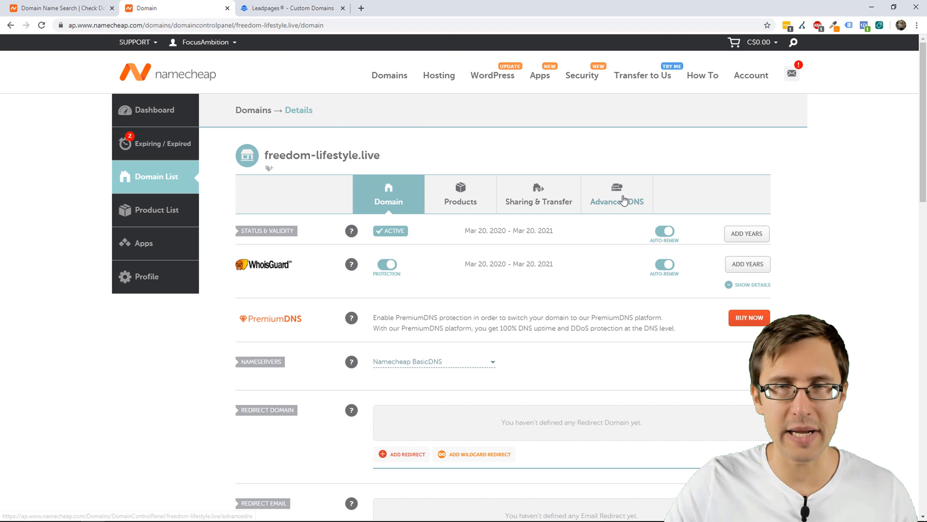
In Advanced DNS, change the existing A record's host to www and its type to CNAME, checking the instructions.
click(616, 195)
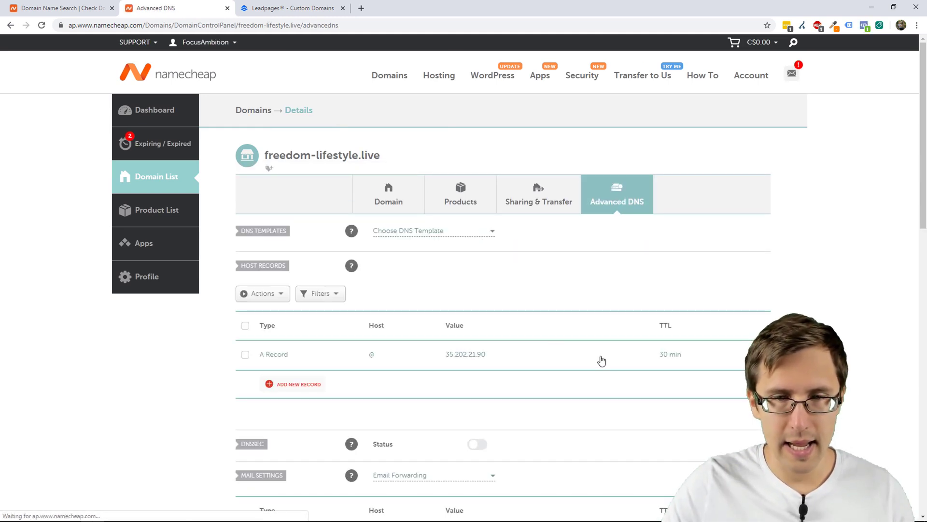
click(302, 7)
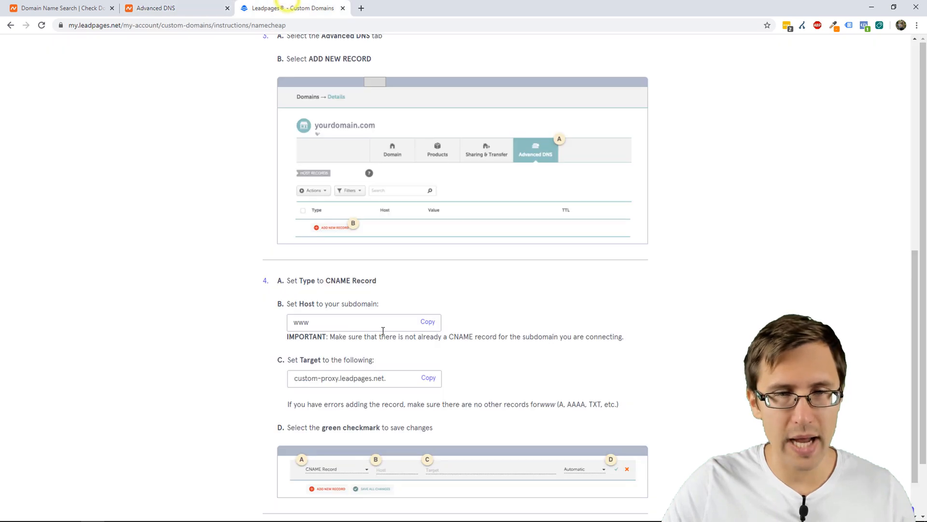
double_click(300, 323)
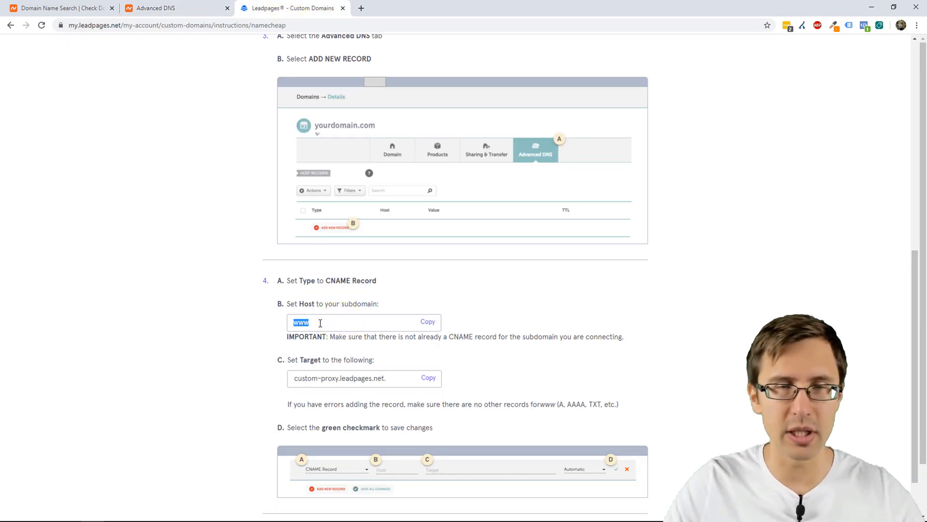
click(159, 8)
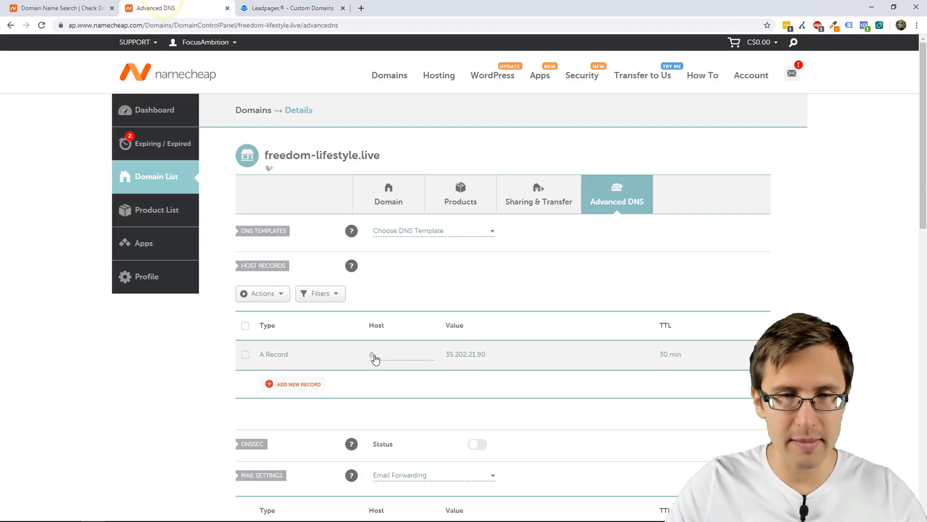
click(374, 355)
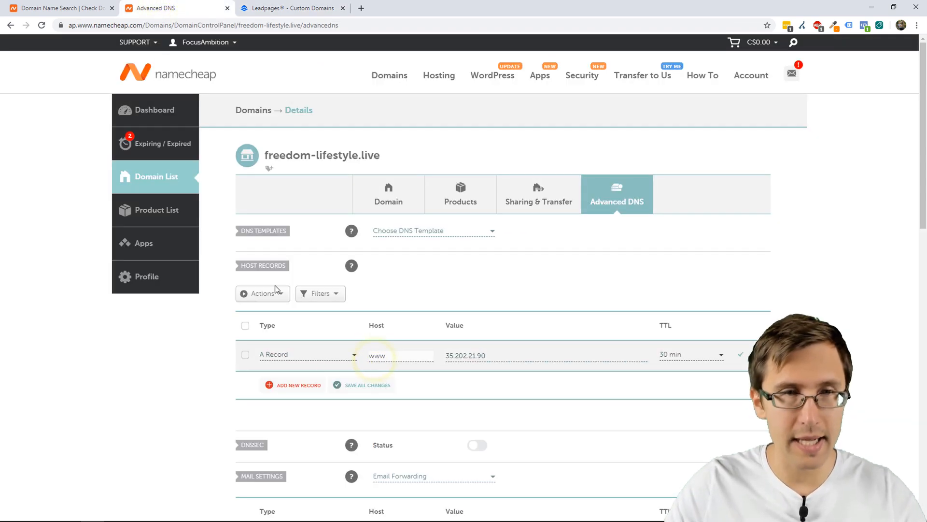
click(304, 8)
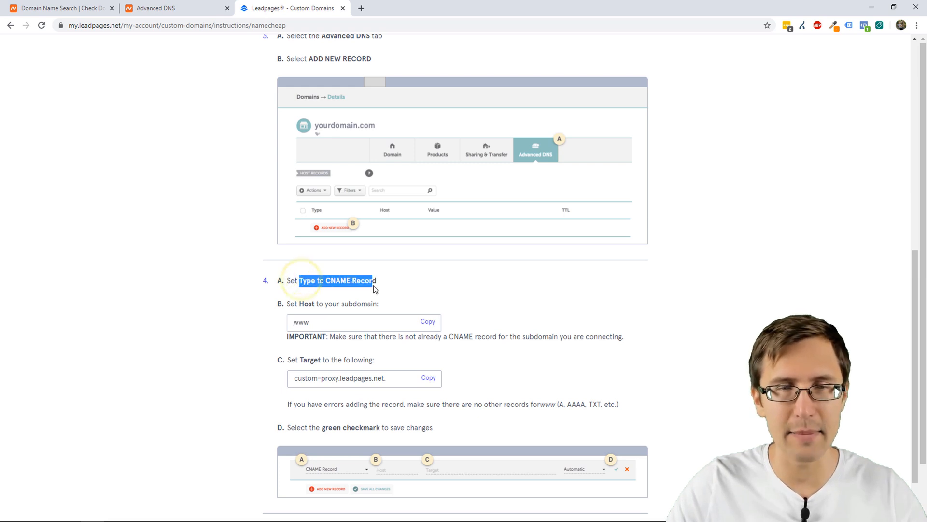
click(172, 7)
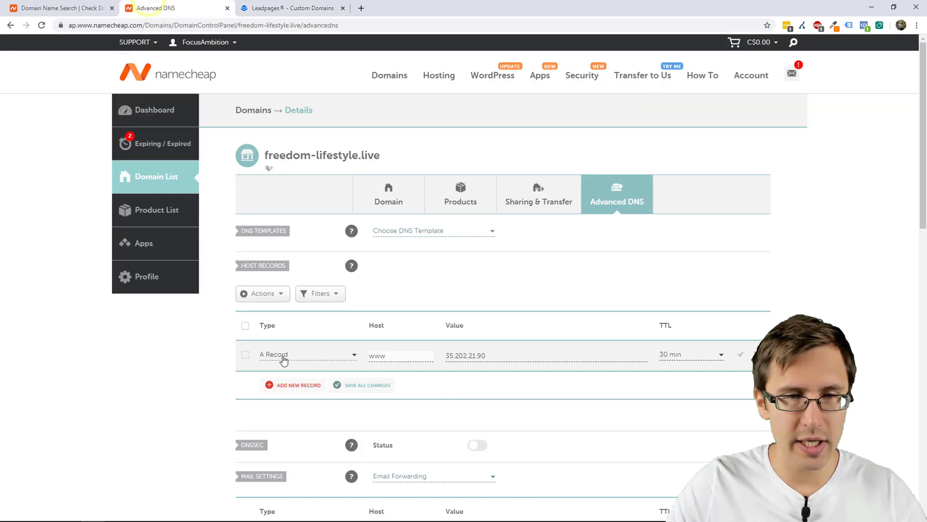
click(307, 354)
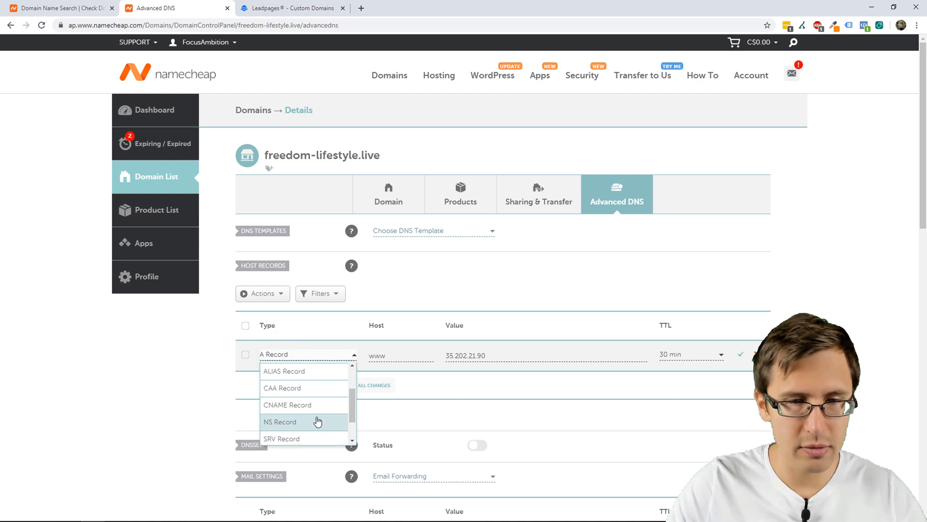
click(286, 405)
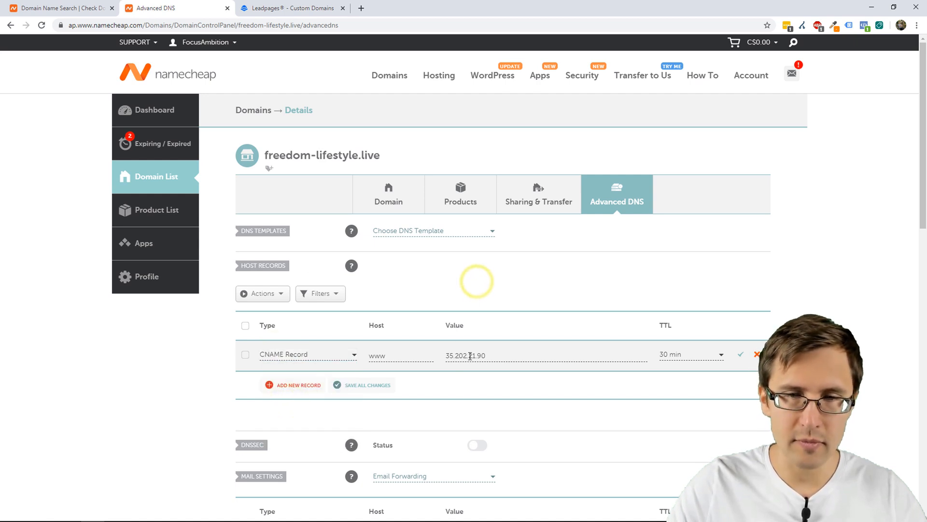
Set the CNAME value to custom-proxy.leadpages.net and return to the Leadpages instructions.
click(300, 8)
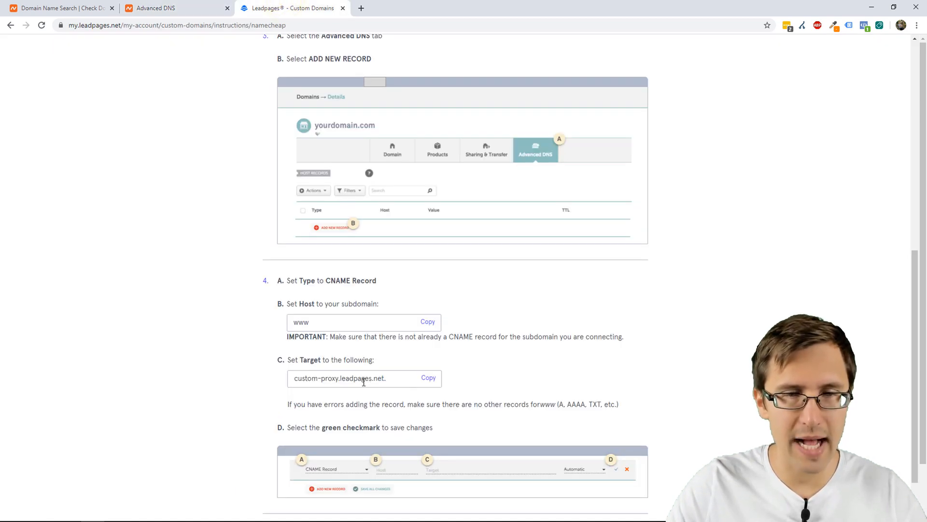
click(166, 8)
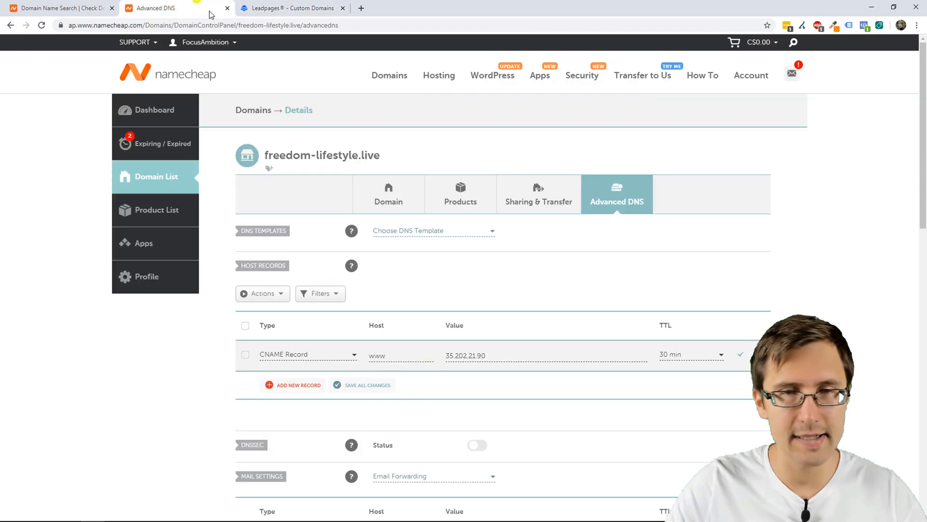
text(custom-proxy.leadpages.net.)
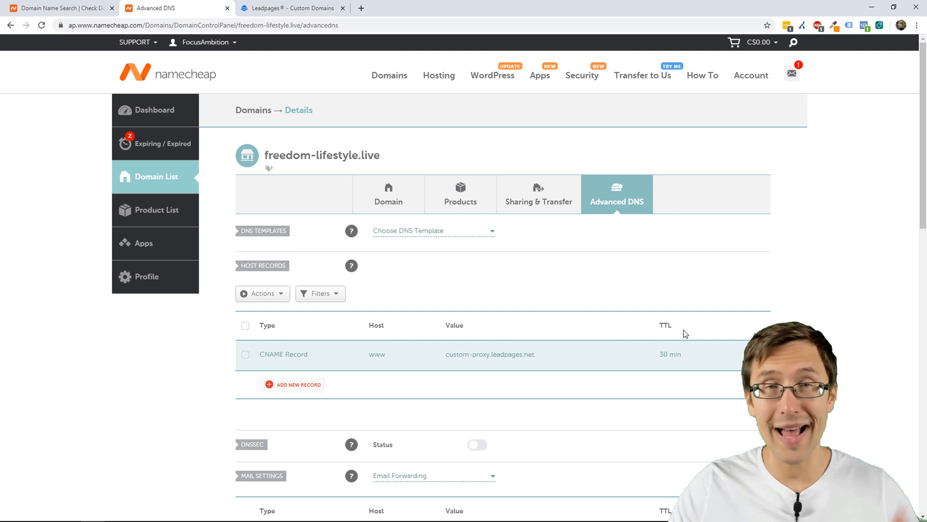
click(300, 8)
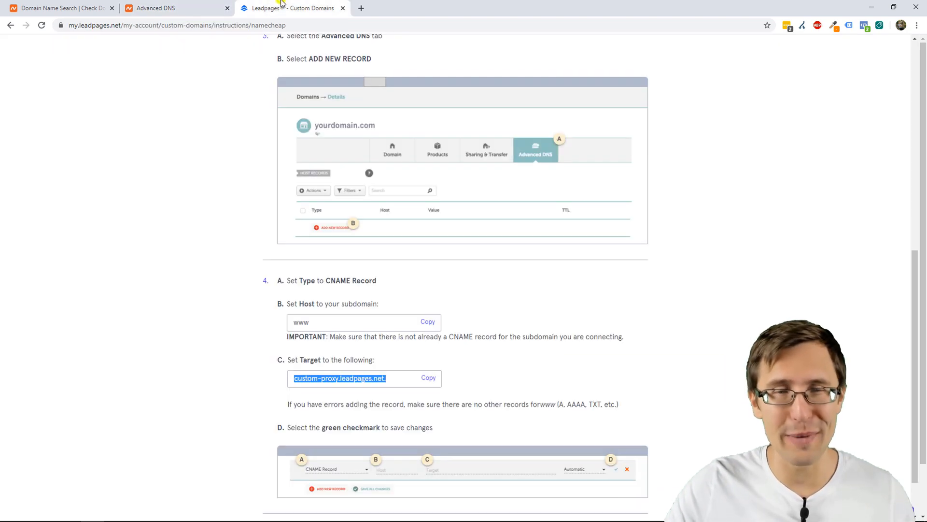
scroll(down, 3)
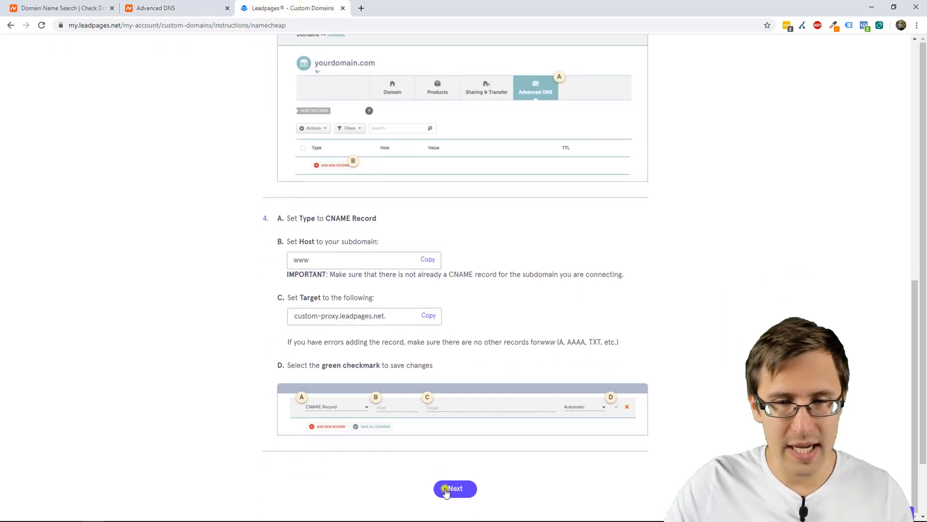
Choose Redirect My Domain and scroll to the A record step: host @, IP 35.202.21.90.
click(455, 489)
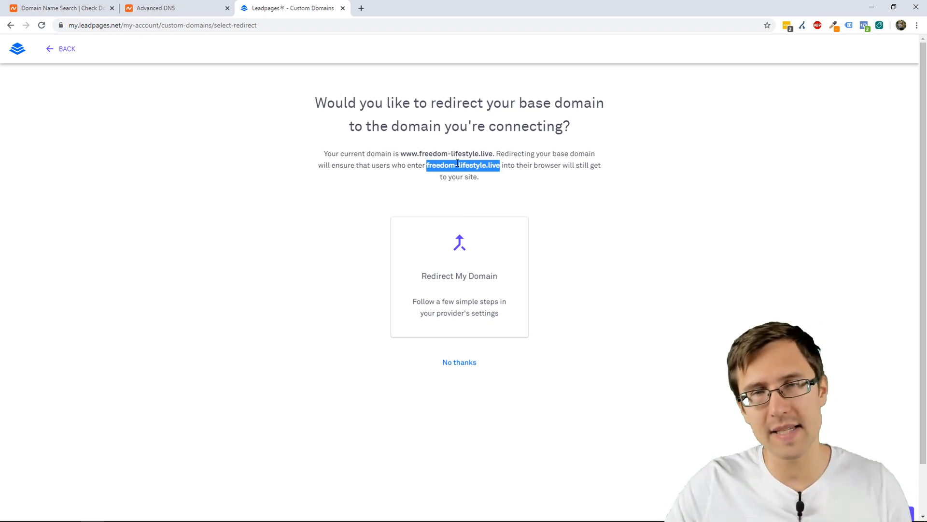
mouse_move(448, 191)
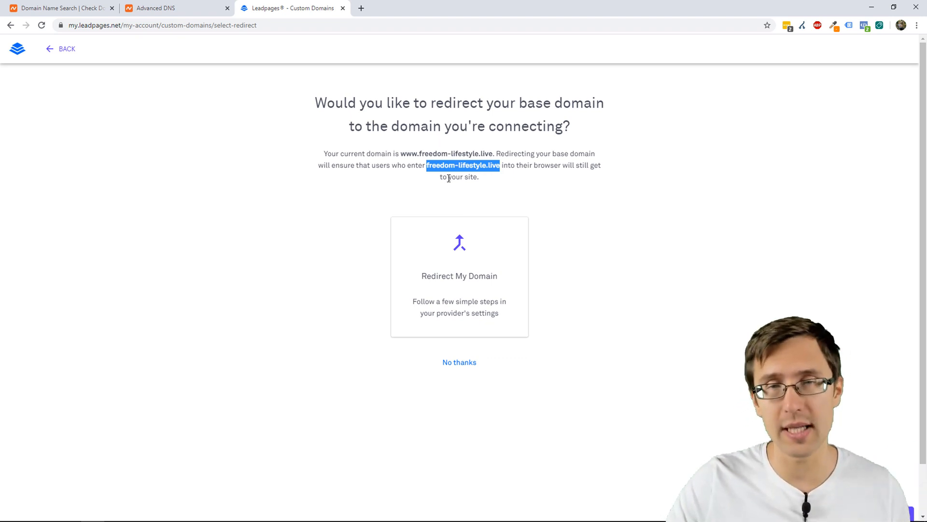
mouse_move(462, 242)
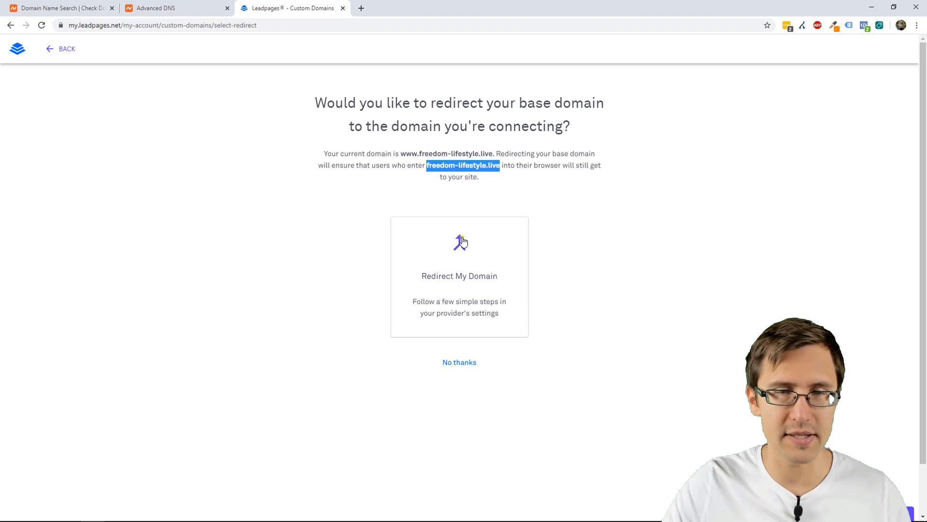
click(460, 276)
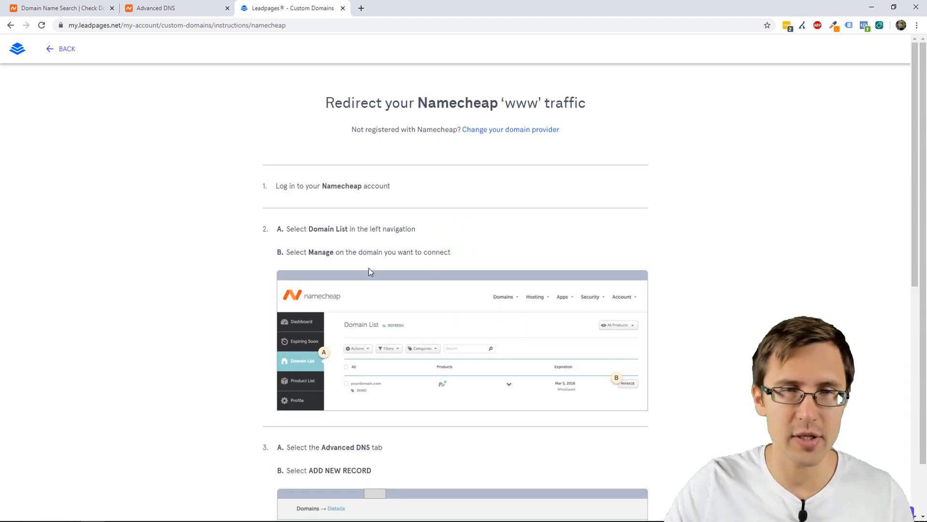
scroll(down, 3)
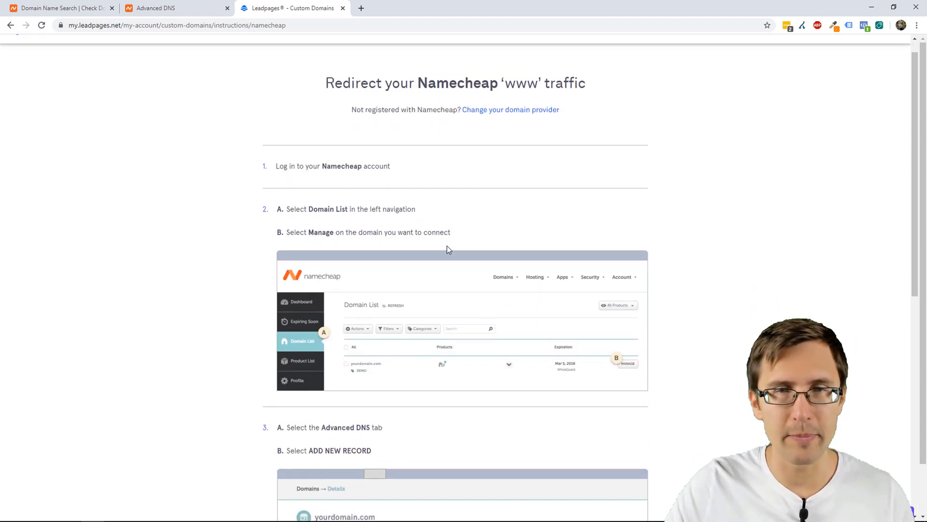
scroll(down, 3)
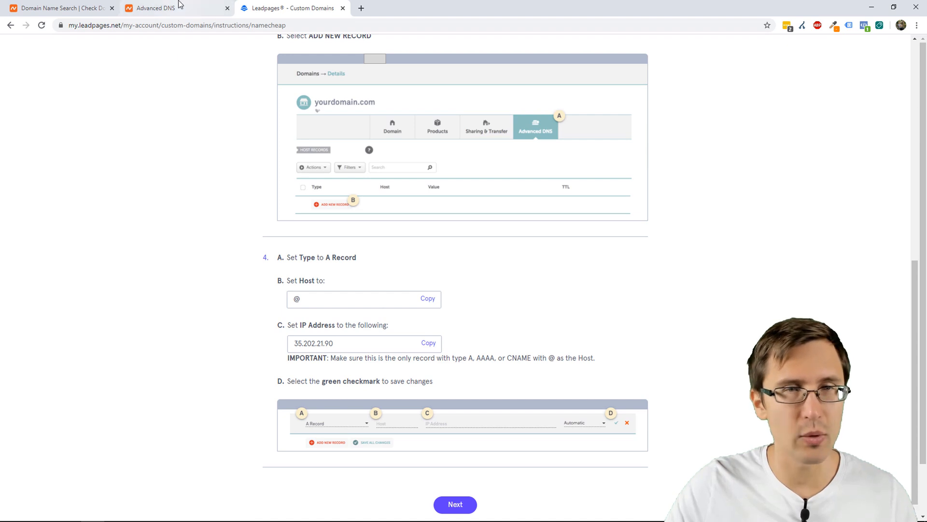
Add an A record with host @ pointing to 35.202.21.90, save it, and finish the redirect setup.
click(164, 8)
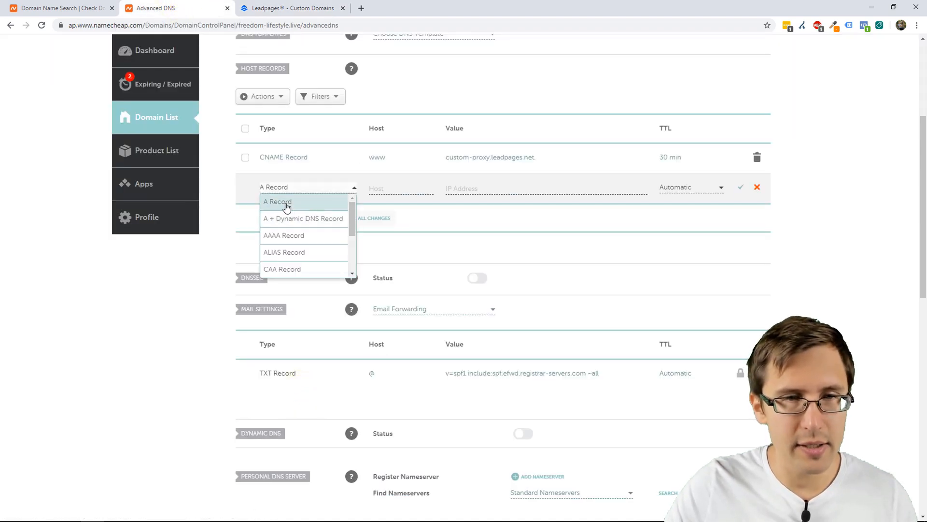
click(300, 8)
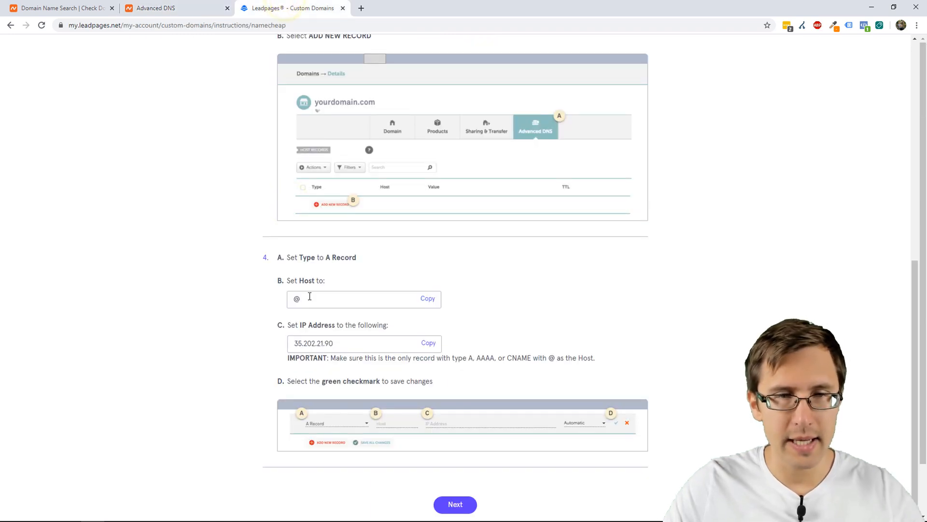
click(169, 7)
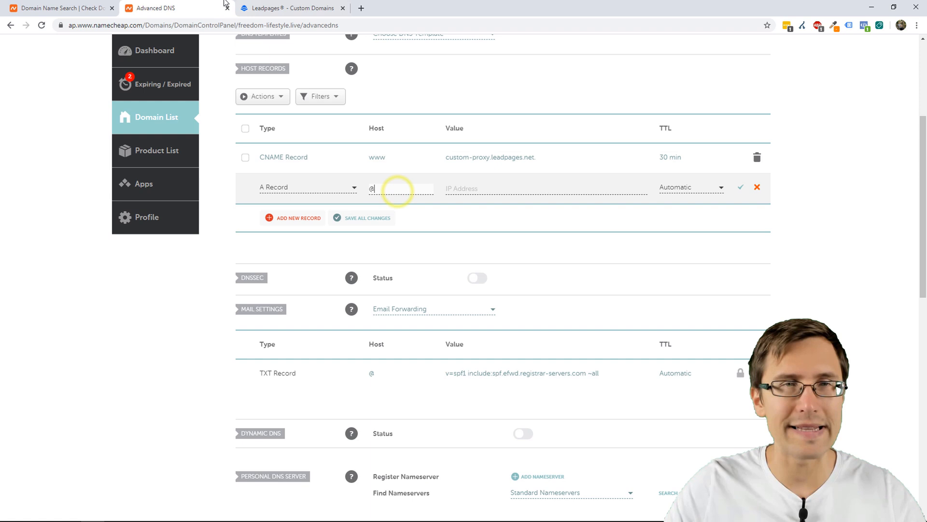
click(295, 7)
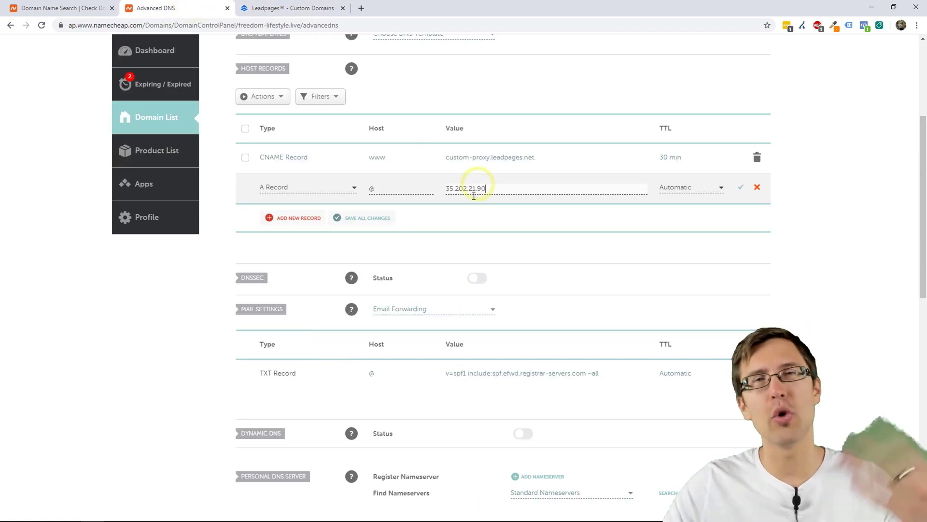
click(740, 187)
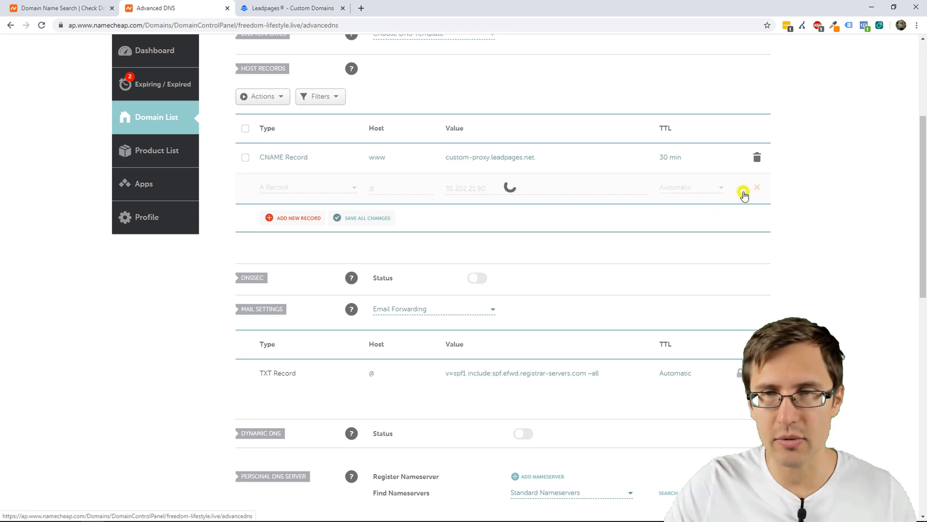
click(295, 8)
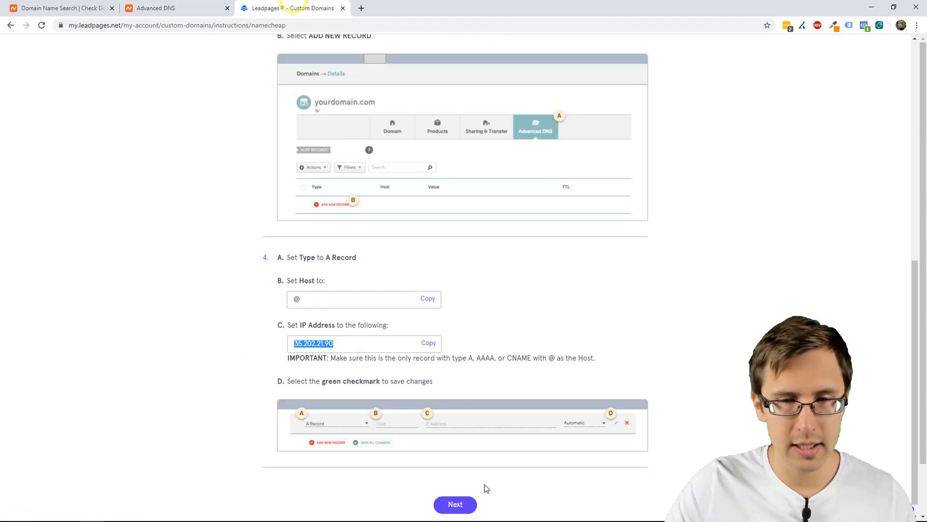
click(455, 505)
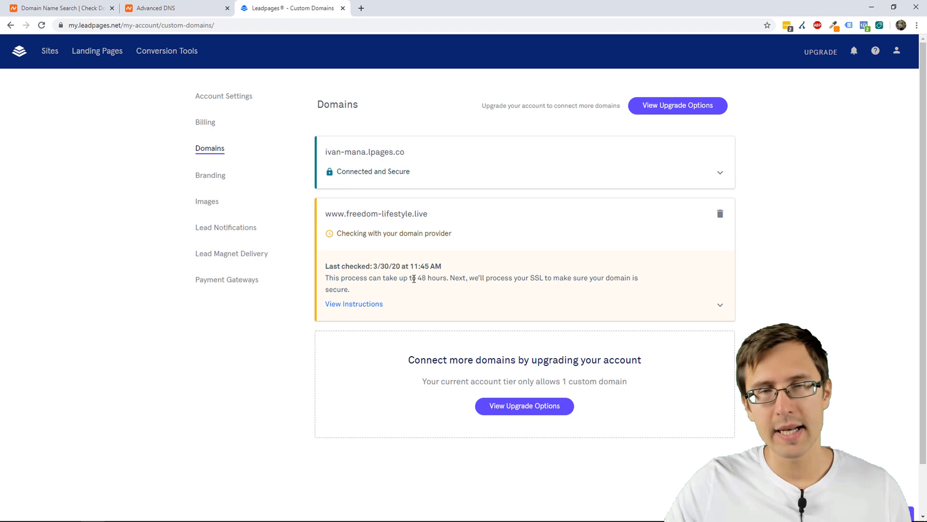
drag(400, 278, 506, 278)
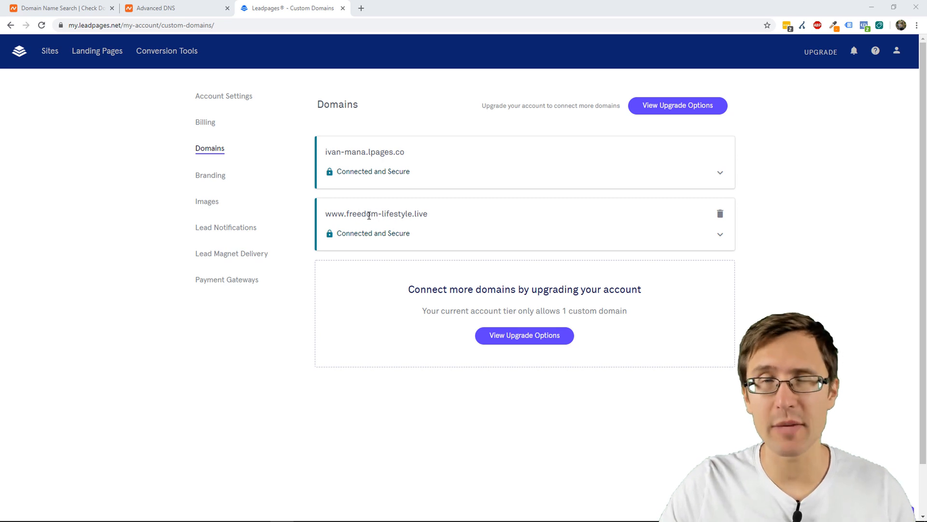
double_click(355, 213)
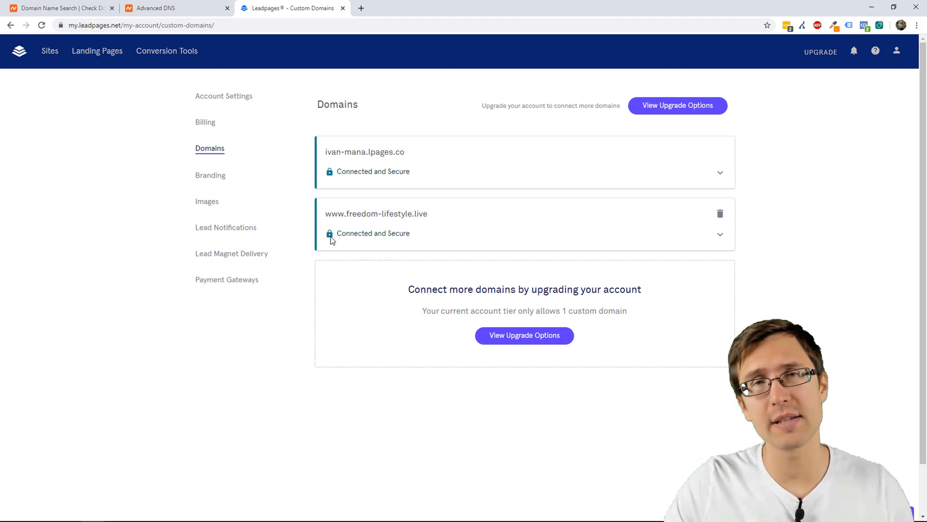
double_click(373, 233)
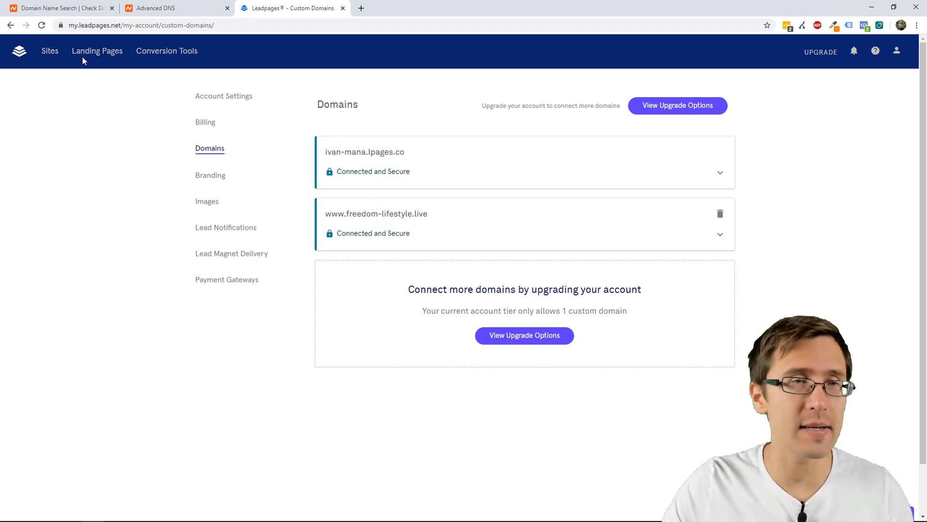
Update the YouTube awesome page in the builder and view it live at freedom-lifestyle.live/mysite.
click(98, 51)
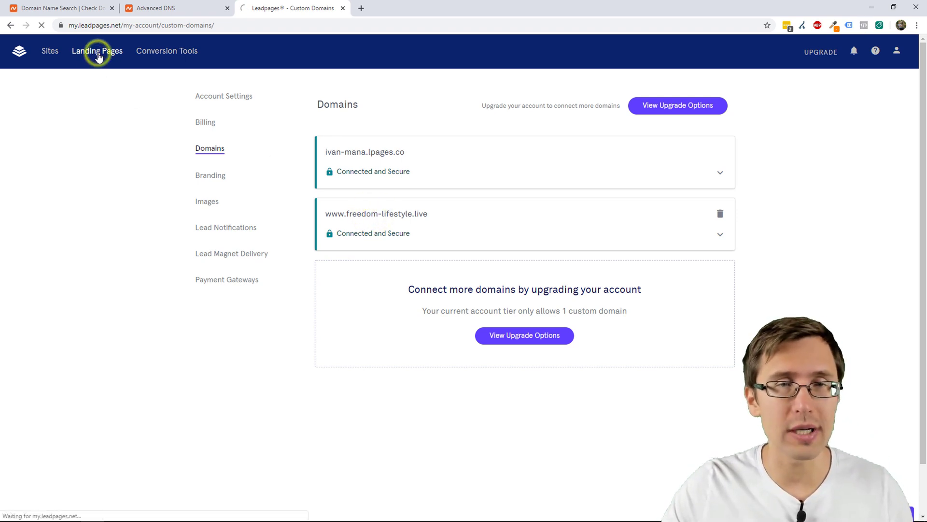
click(97, 51)
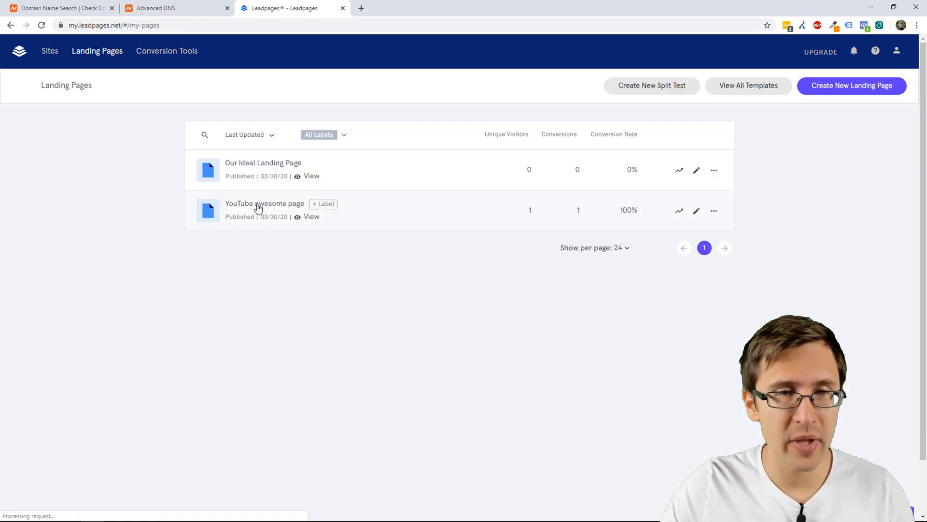
click(263, 207)
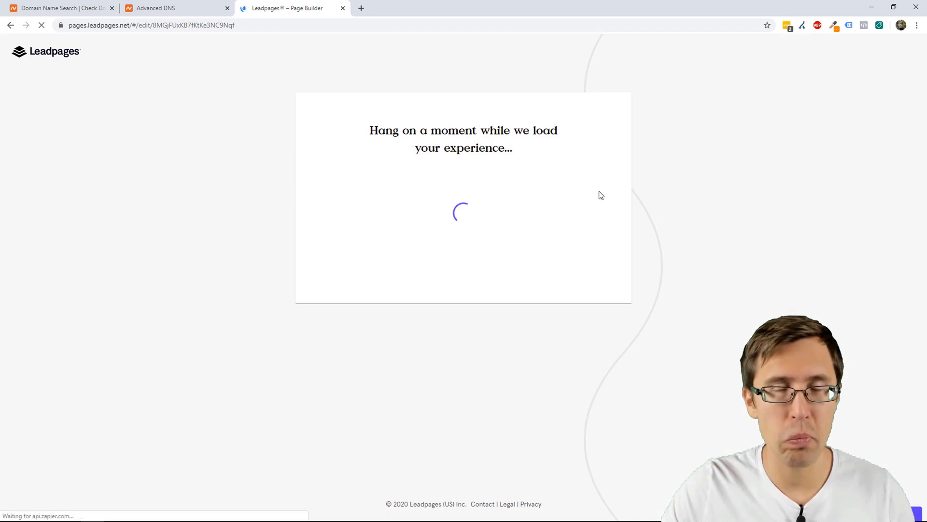
mouse_move(664, 198)
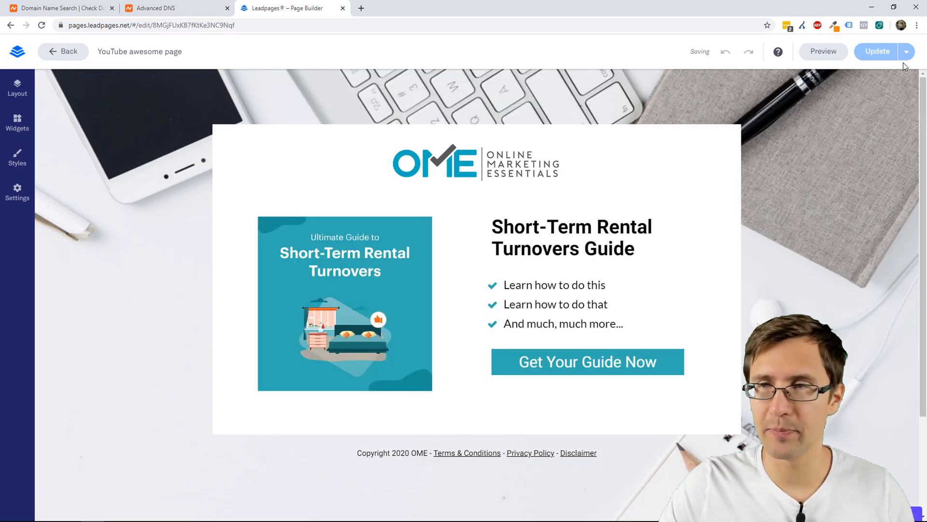
click(876, 51)
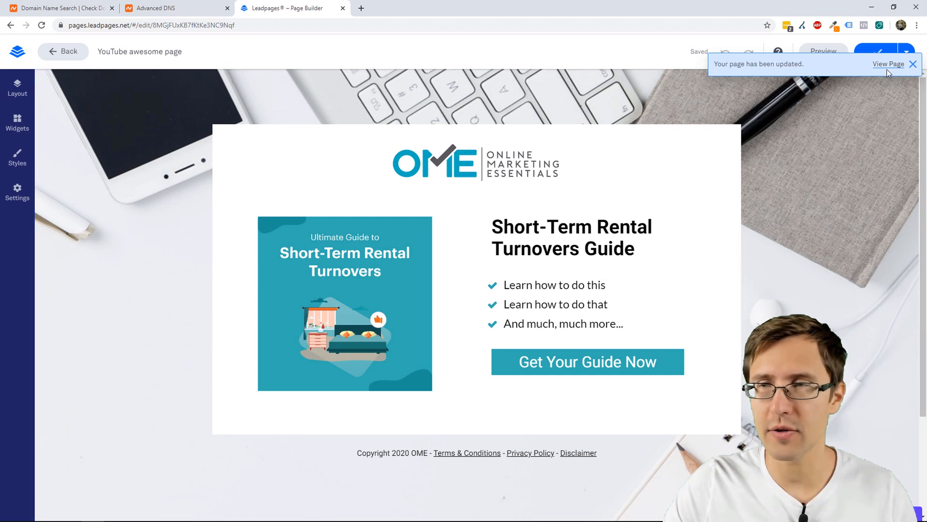
click(889, 64)
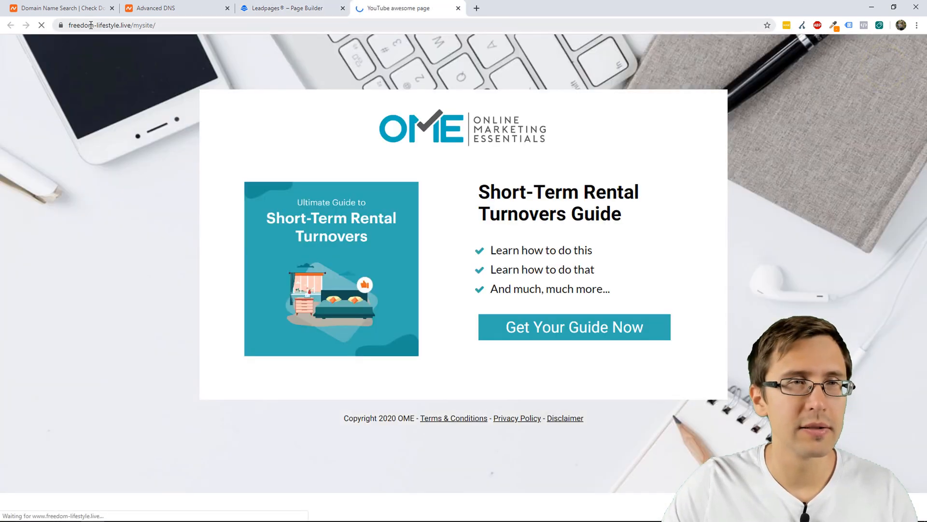